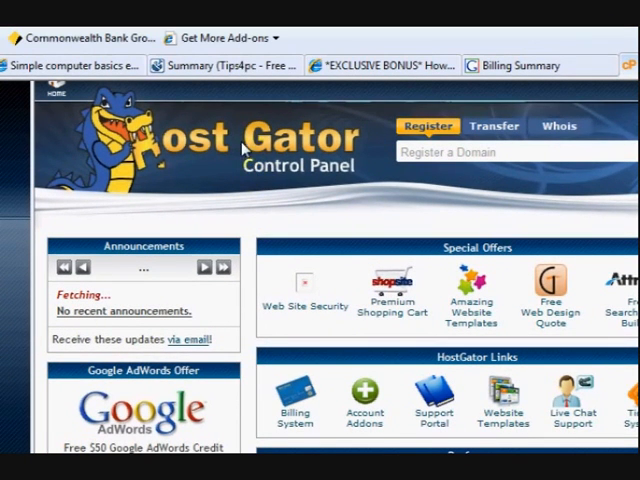
mouse_move(322, 178)
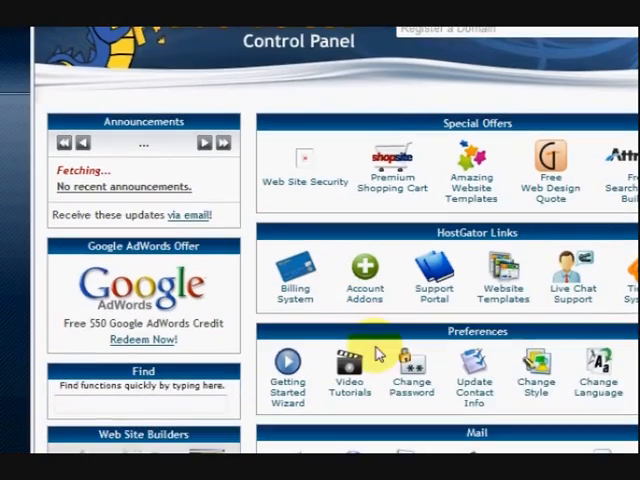
Launch File Manager on the burpengarylocal.com document root in a new window
scroll("down", 3)
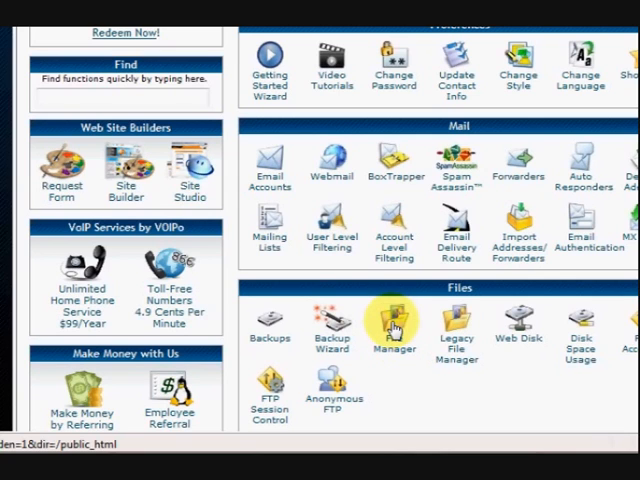
left_click(394, 320)
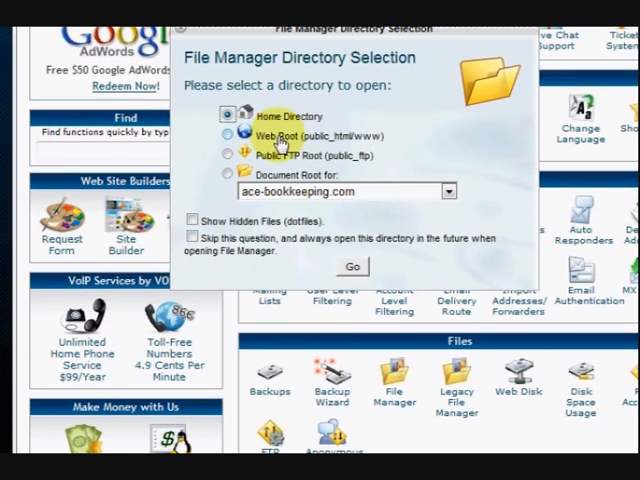
left_click(448, 192)
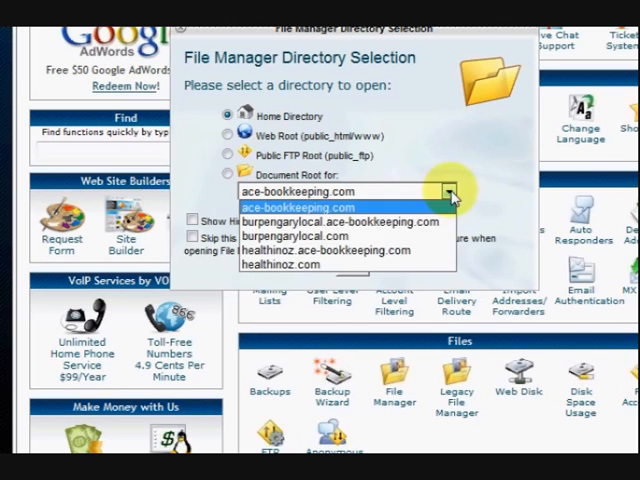
mouse_move(290, 236)
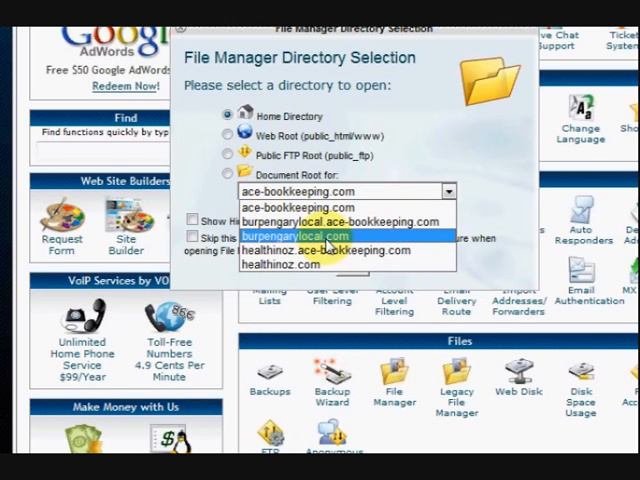
left_click(300, 234)
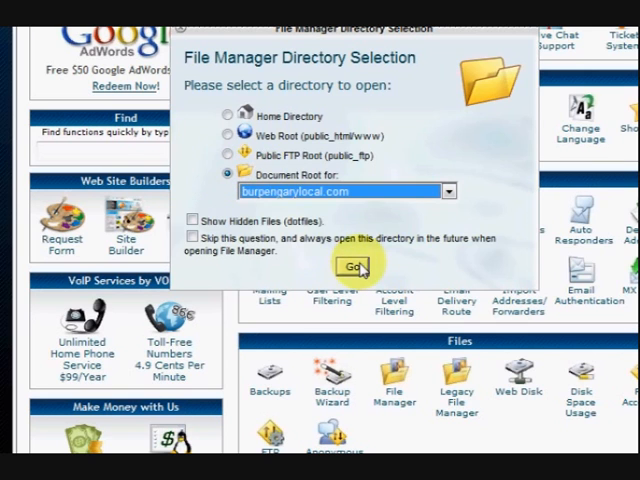
left_click(348, 264)
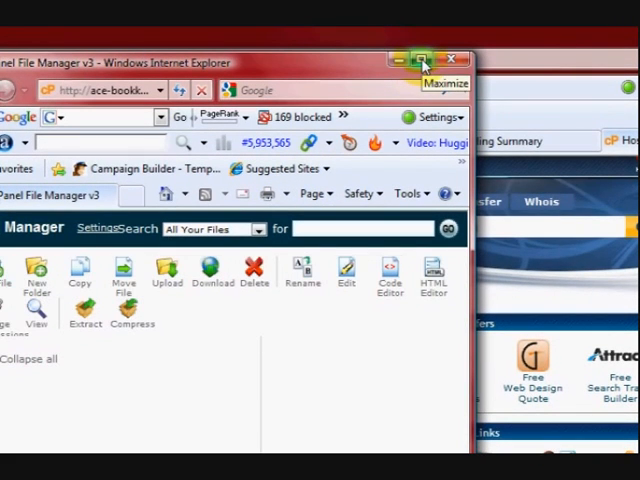
Maximize the File Manager window to show the root listing with wp-admin, wp-content, wp-includes
left_click(420, 60)
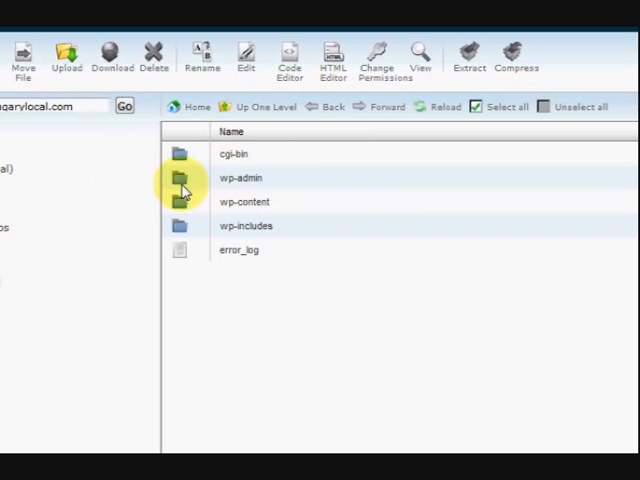
mouse_move(258, 176)
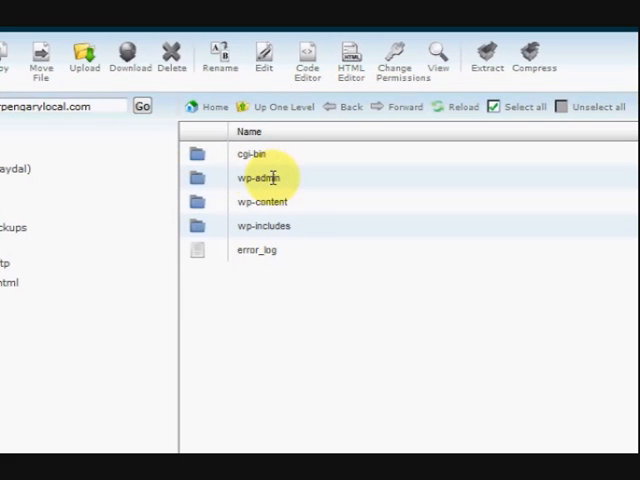
mouse_move(296, 204)
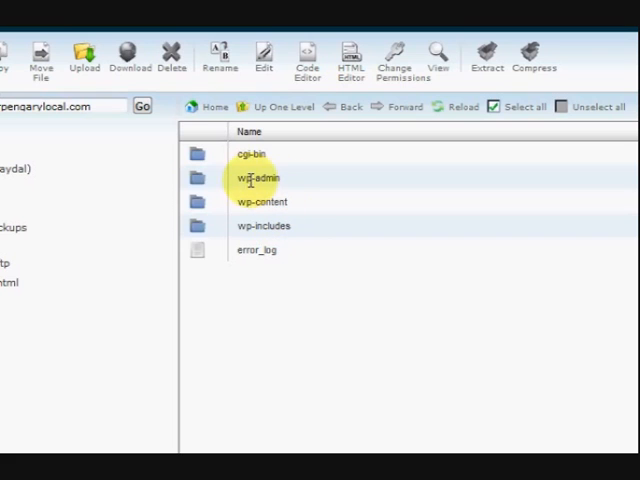
Delete the wp-admin folder from the site root and confirm
left_click(258, 176)
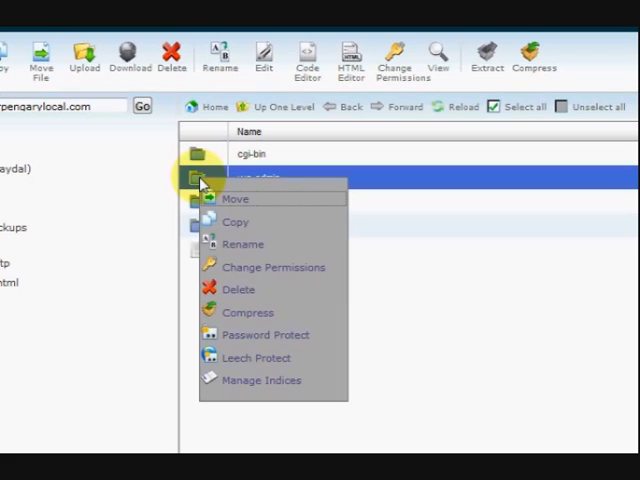
mouse_move(240, 288)
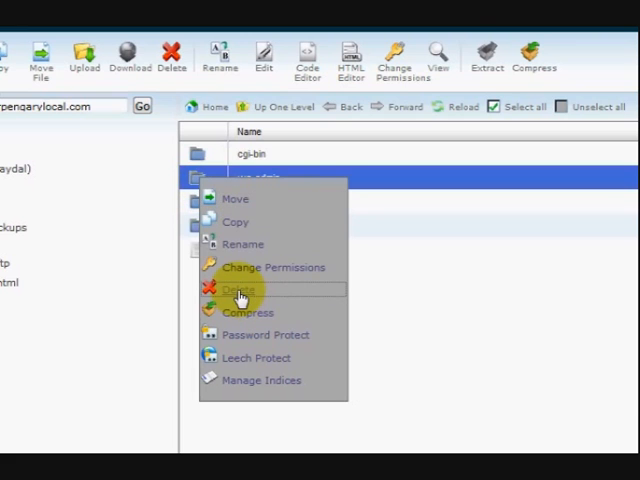
left_click(236, 288)
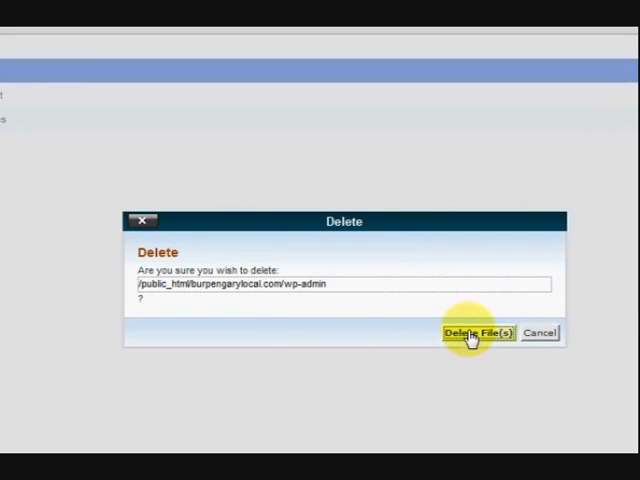
left_click(478, 332)
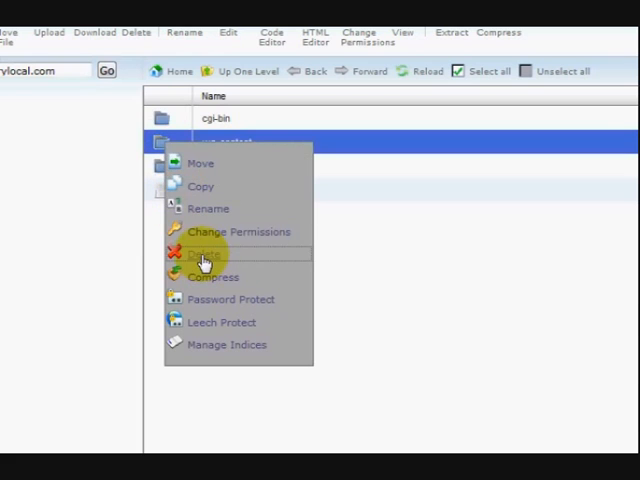
Delete the wp-content and wp-includes folders, leaving only cgi-bin and error_log
left_click(204, 256)
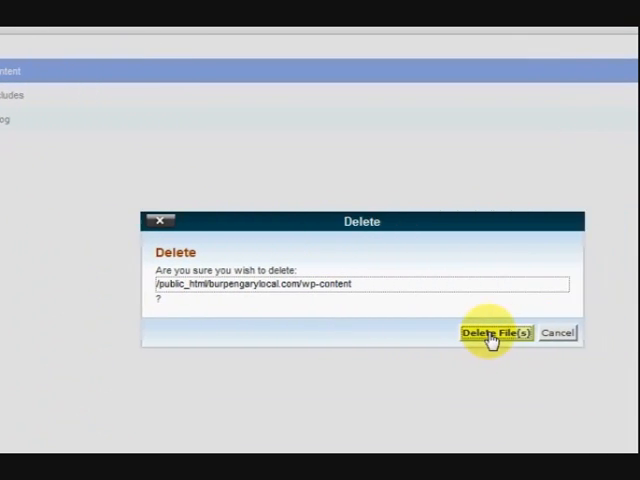
left_click(496, 332)
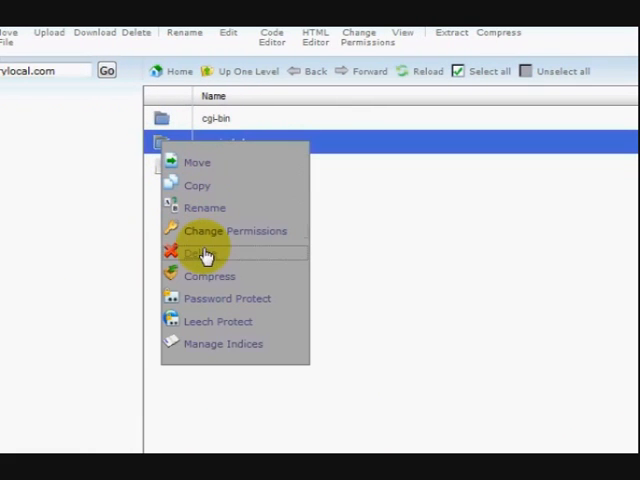
left_click(192, 252)
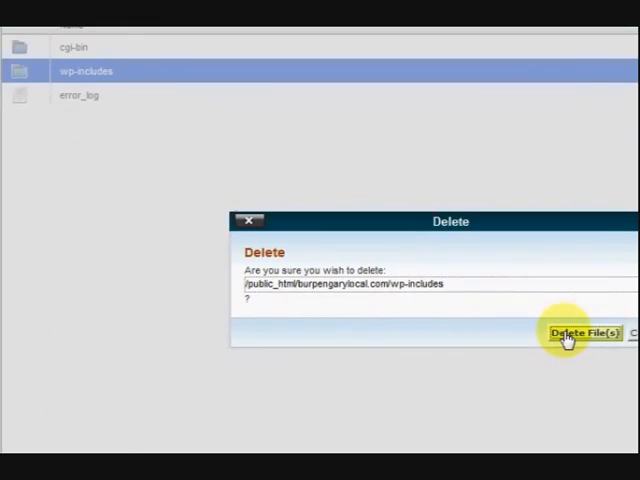
left_click(584, 332)
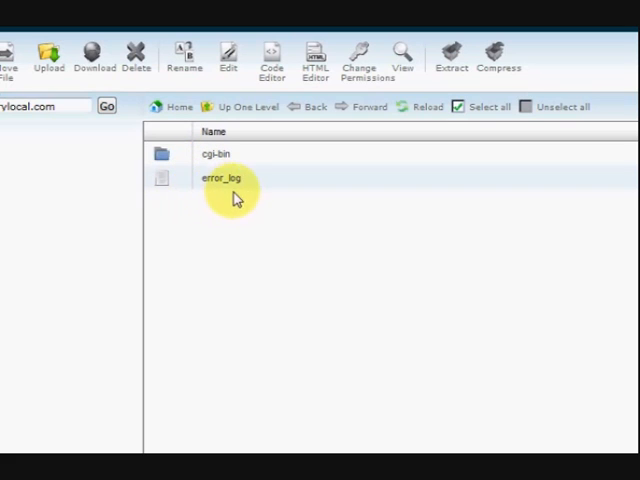
mouse_move(284, 186)
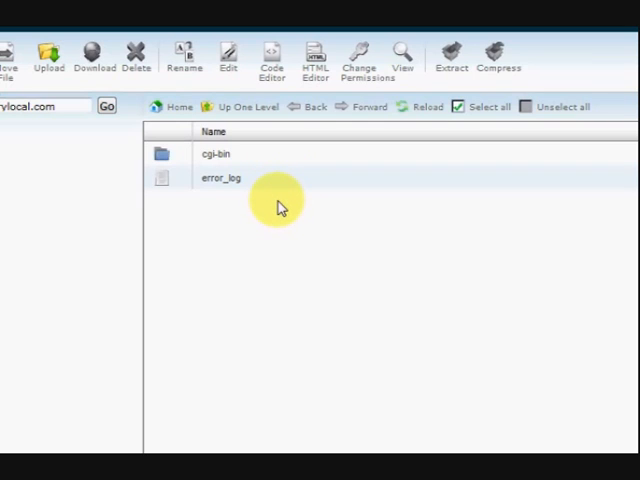
mouse_move(276, 202)
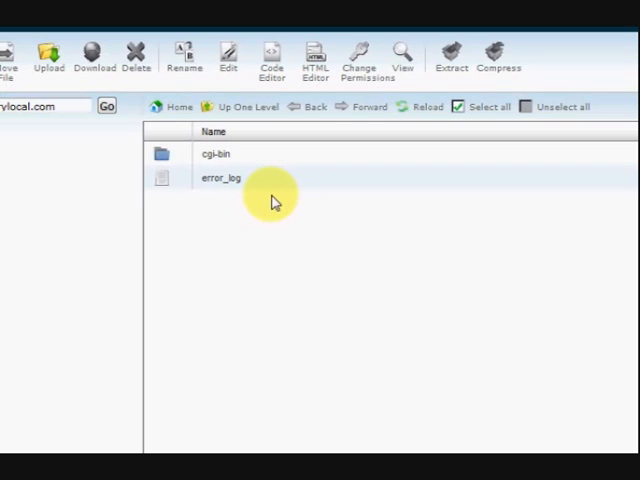
mouse_move(390, 190)
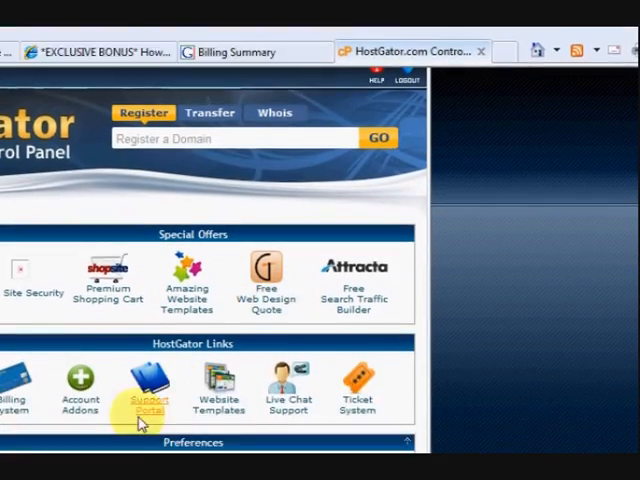
Open Fantastico De Luxe from the Software/Services section of the cPanel home
scroll("down", 3)
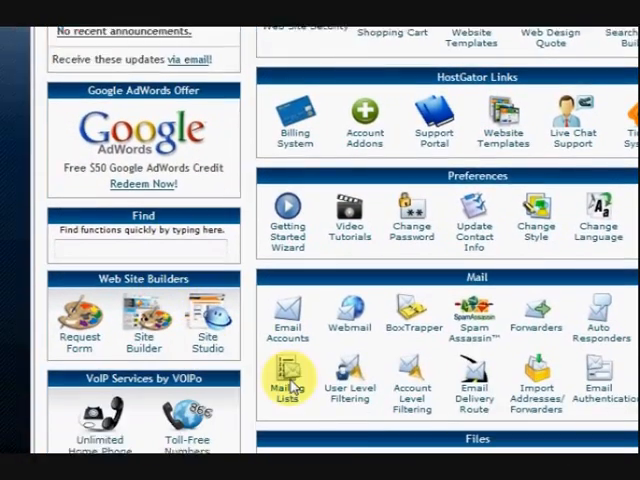
scroll("down", 3)
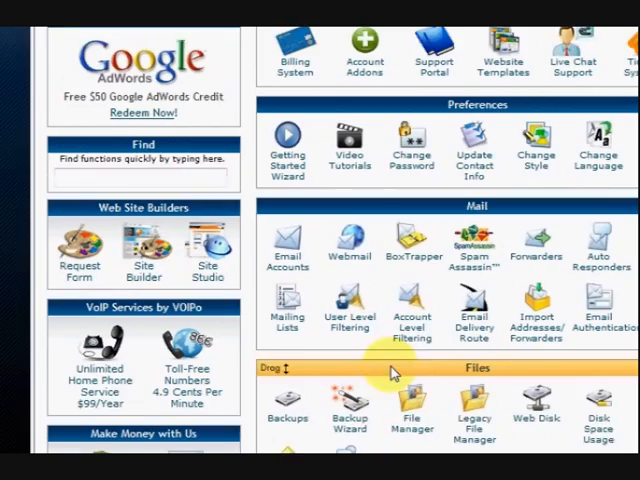
scroll("down", 3)
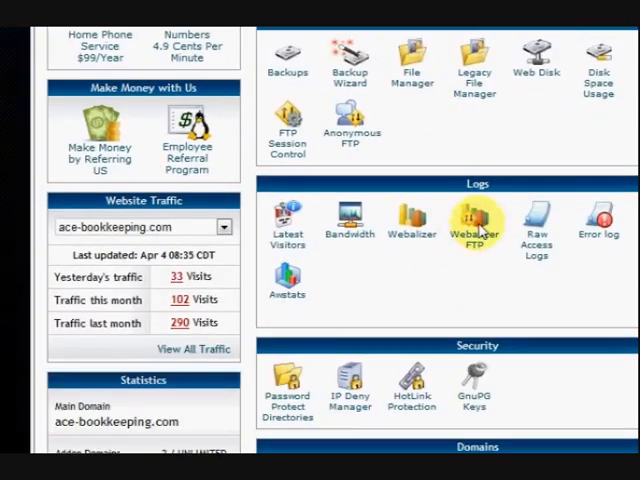
scroll("down", 3)
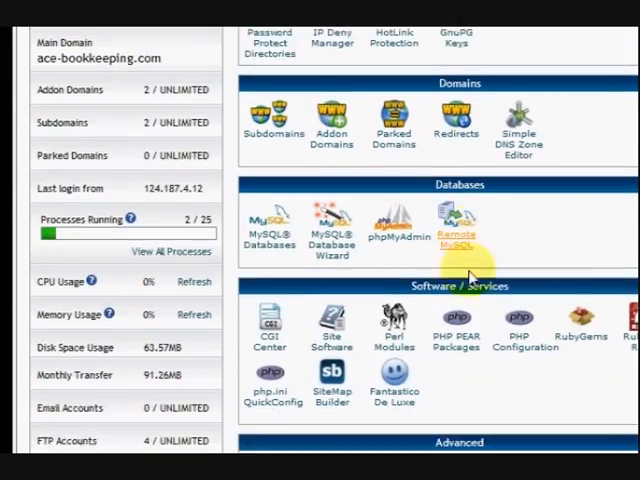
scroll("down", 3)
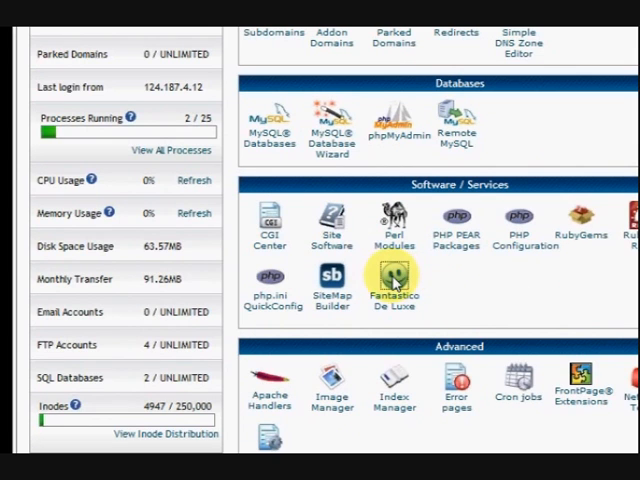
left_click(392, 272)
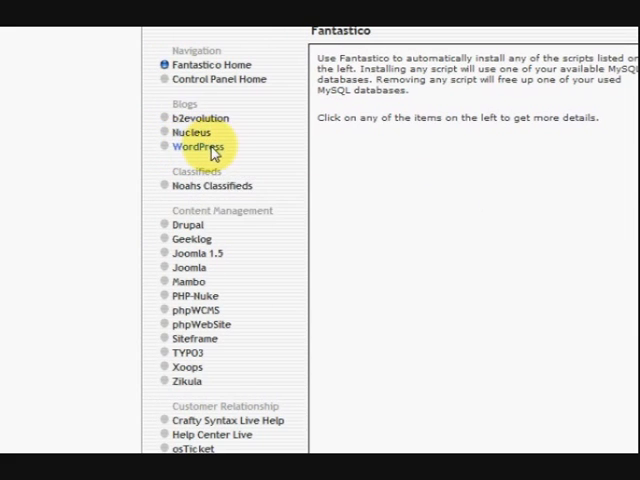
Choose WordPress under Blogs and begin a New Installation
left_click(190, 146)
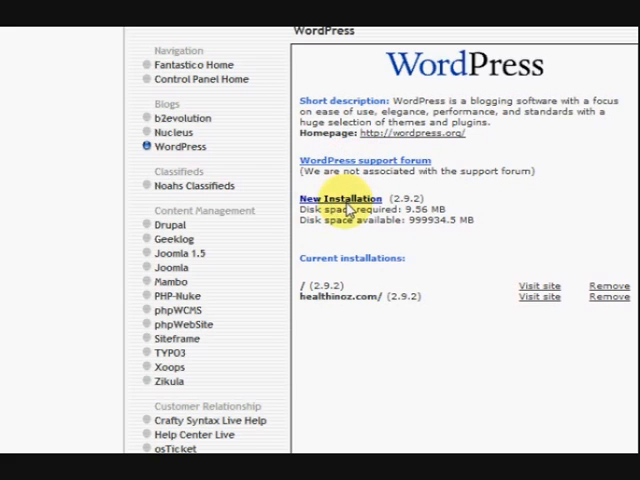
left_click(332, 196)
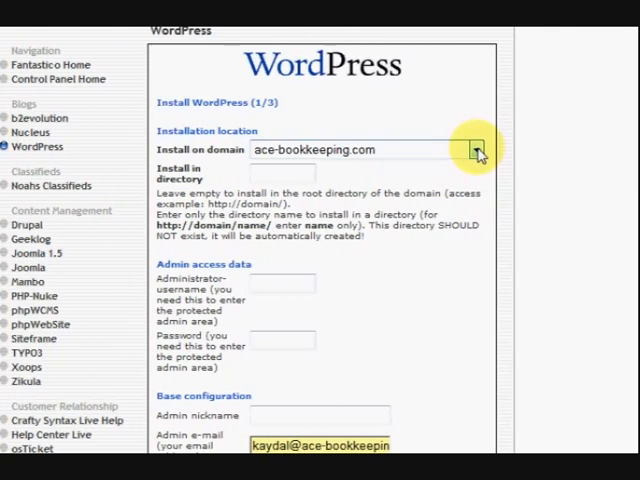
Select burpengarylocal.com as the install domain and run Install WordPress to completion
left_click(476, 150)
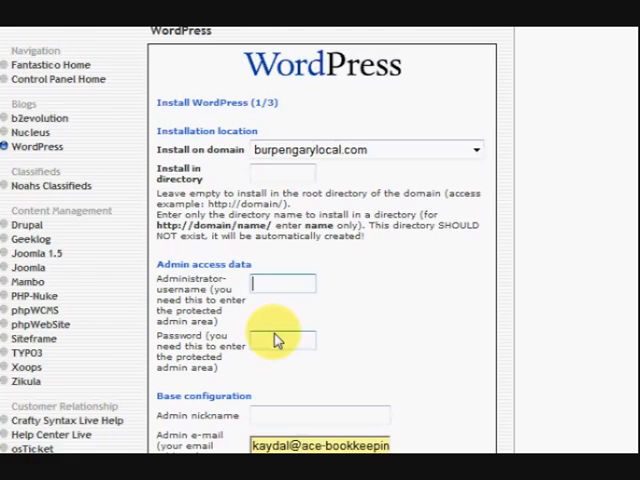
scroll("down", 3)
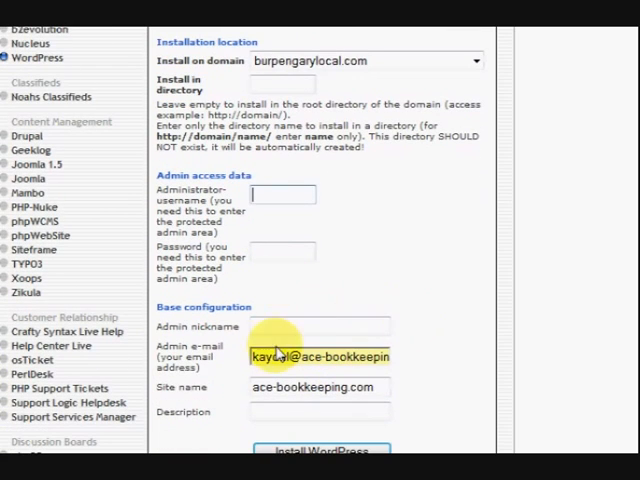
scroll("down", 3)
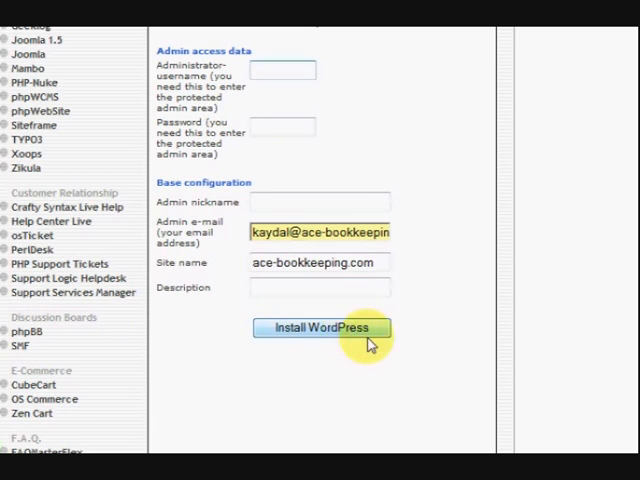
left_click(320, 328)
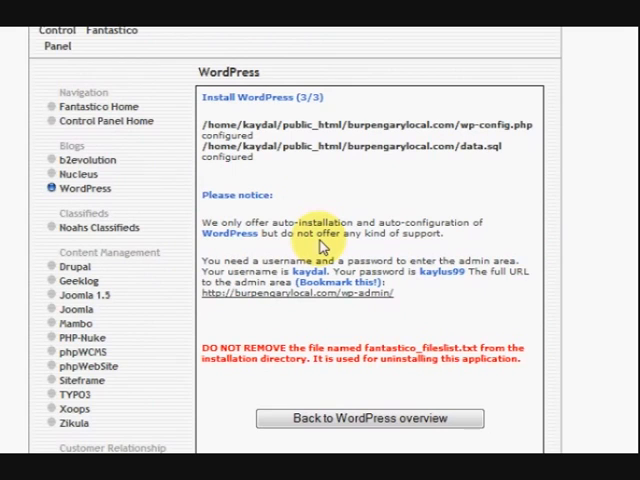
mouse_move(320, 256)
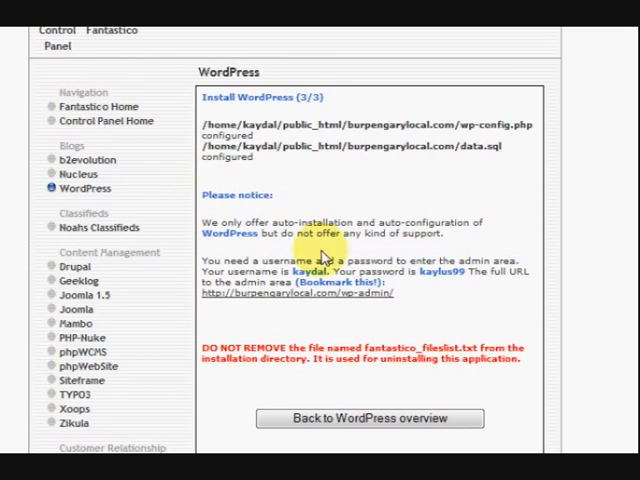
mouse_move(284, 300)
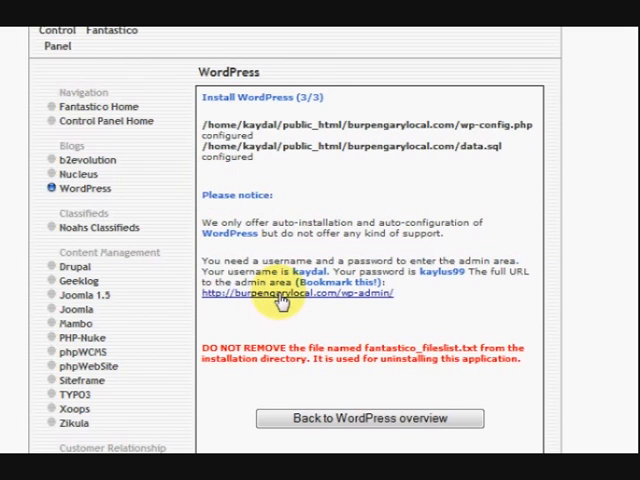